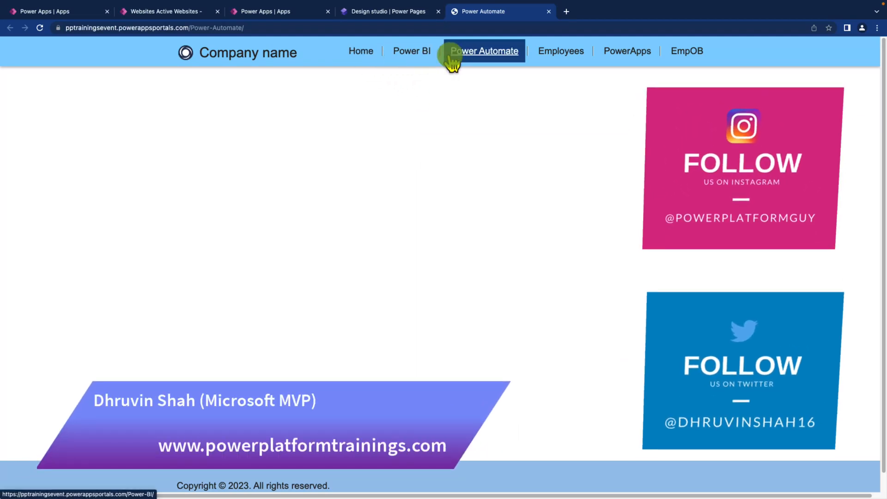
mouse_move(686, 51)
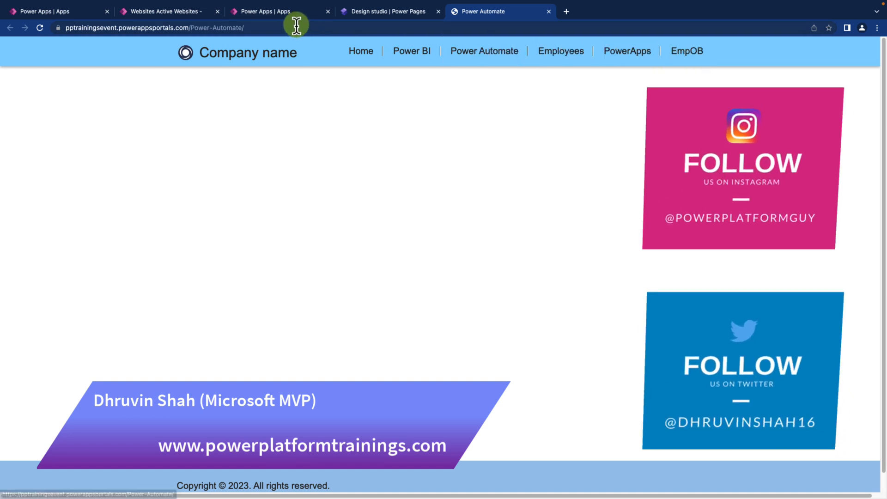
In the design studio, move Employees above Power Automate and EmpOB above PowerApps.
click(388, 11)
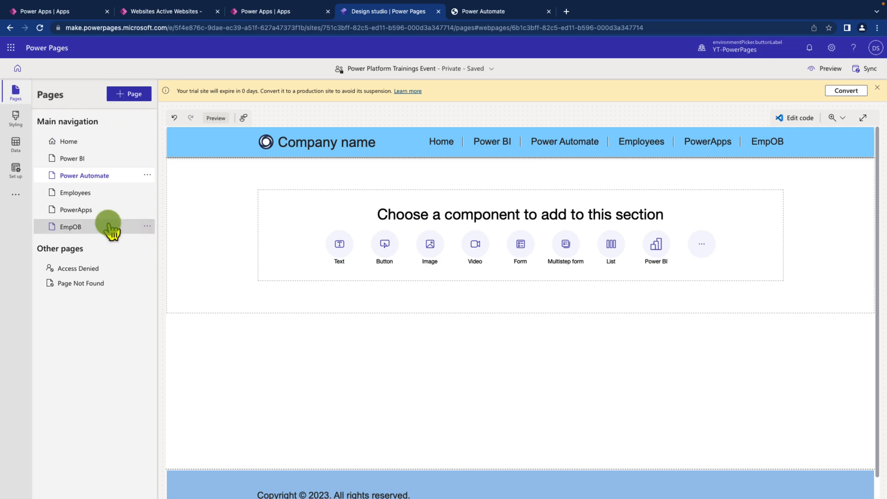
mouse_move(224, 150)
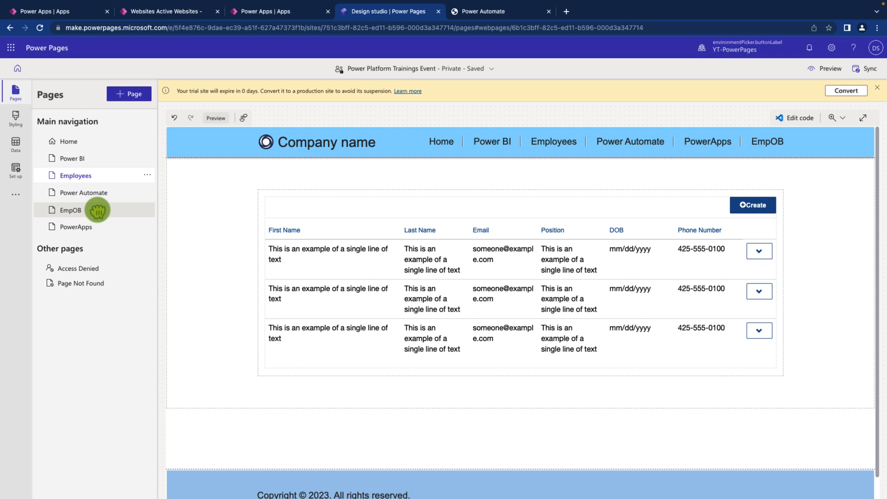
click(76, 227)
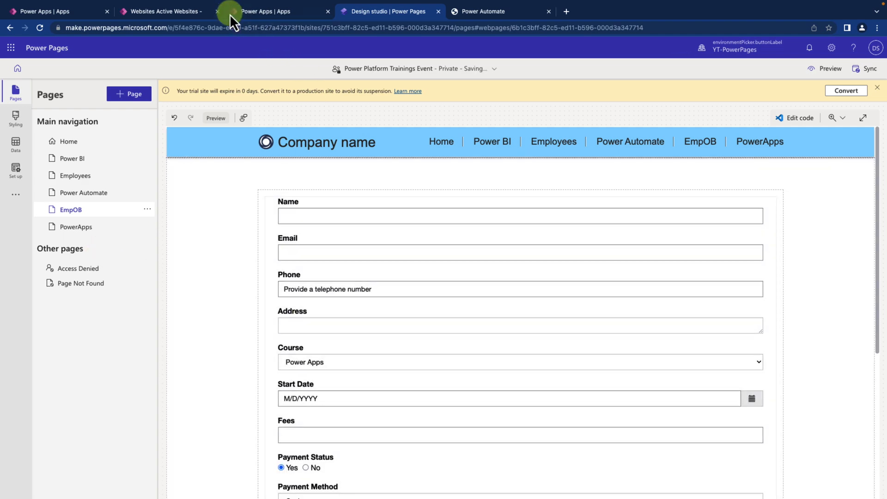
Open the Power Platform Trainings Event website's Default web link set through Related > Web Link Sets.
click(266, 11)
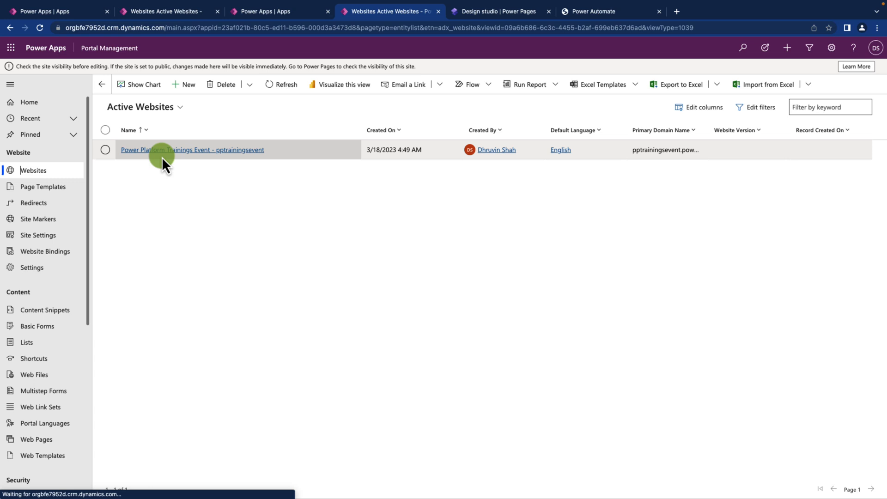
click(192, 149)
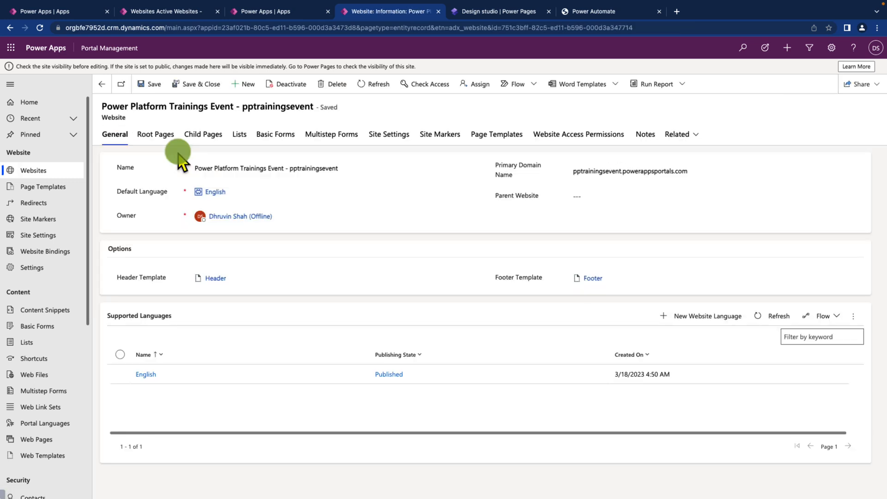
click(680, 134)
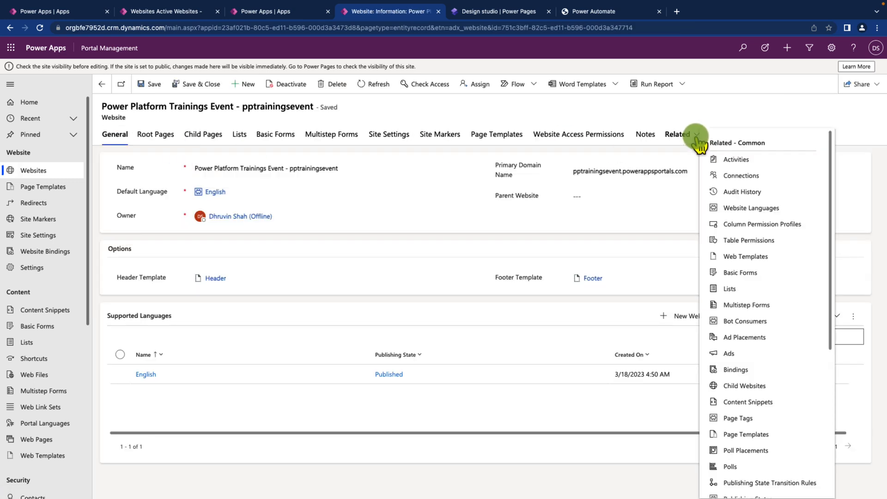
scroll(down, 3)
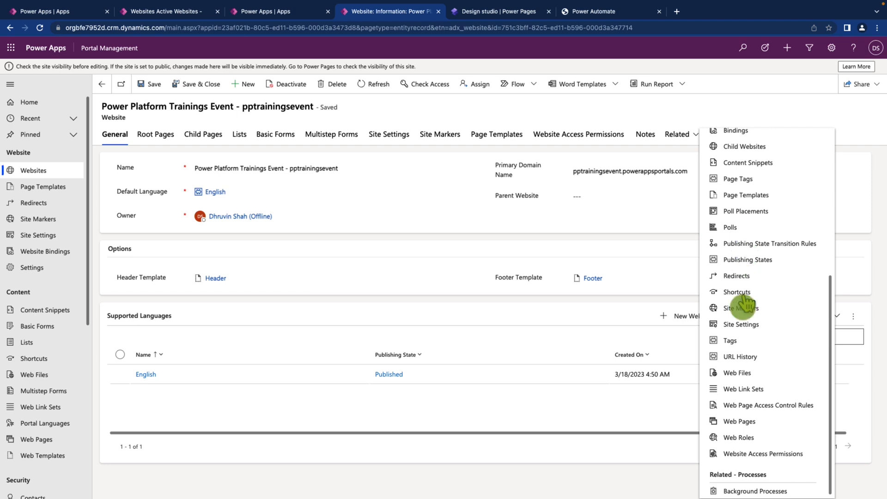
click(743, 388)
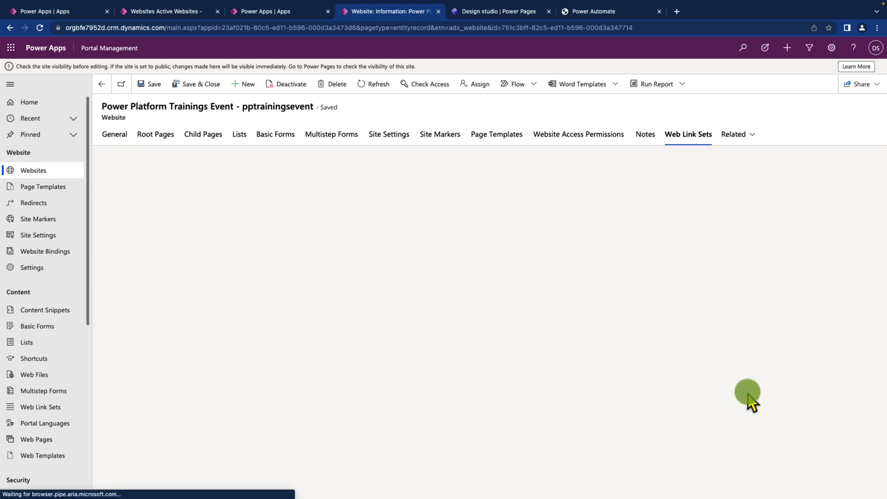
click(688, 134)
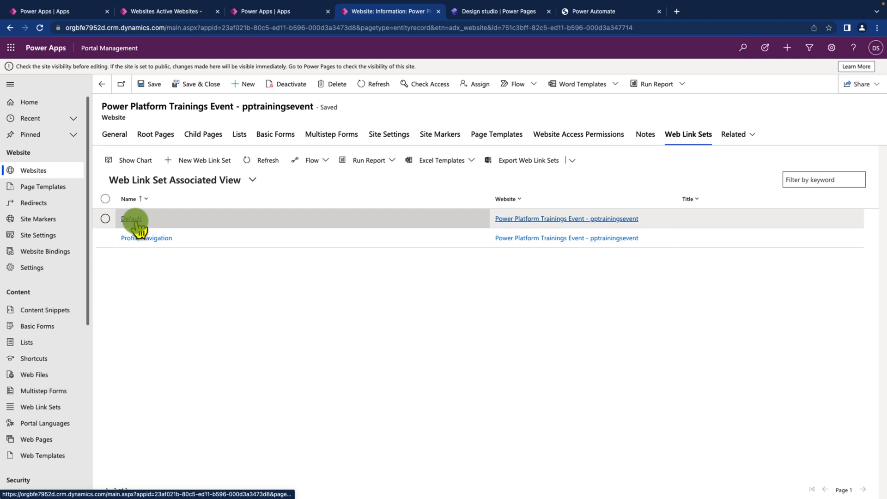
click(131, 218)
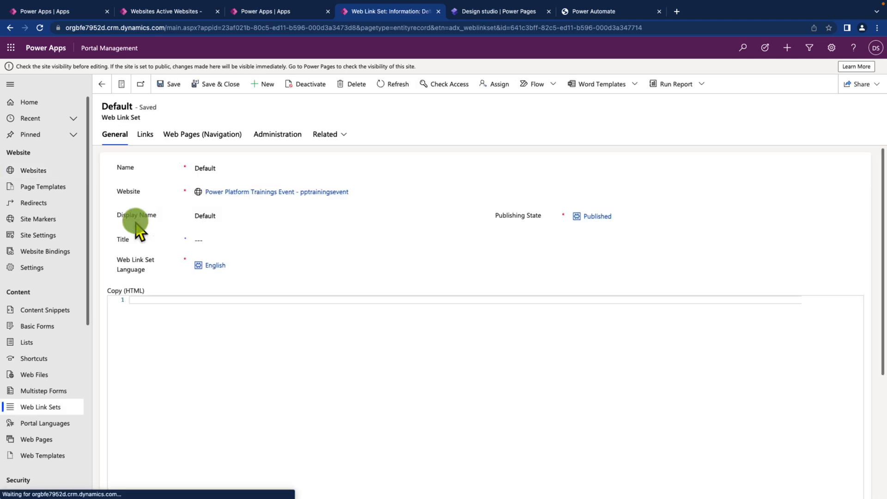
List the Default set's six web links on its Links tab.
click(144, 134)
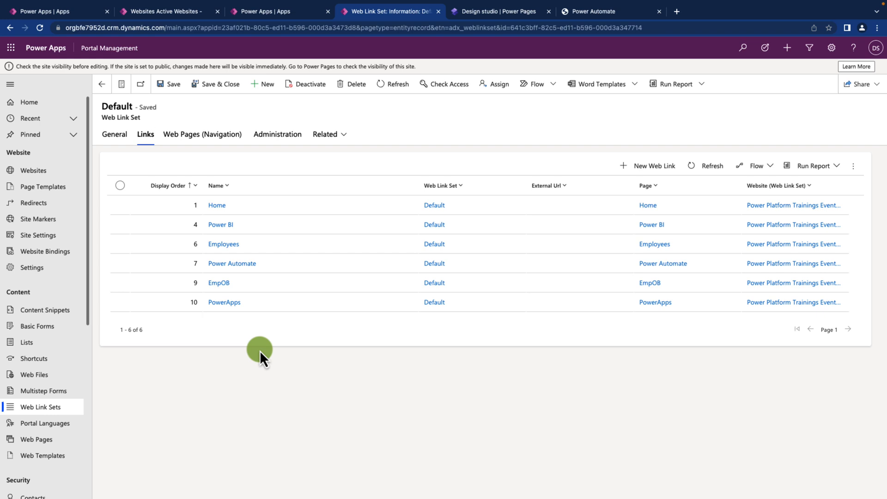
mouse_move(225, 237)
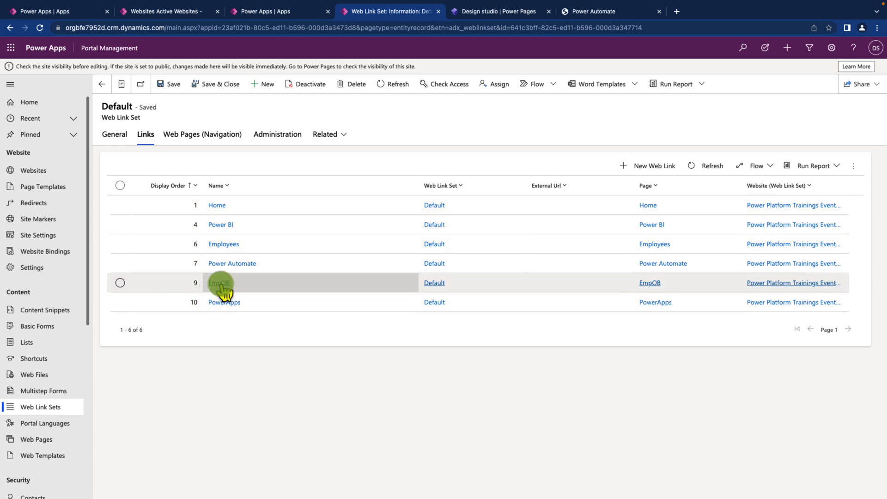
Change the EmpOB web link's Display Order to 5 and save and close it.
click(220, 283)
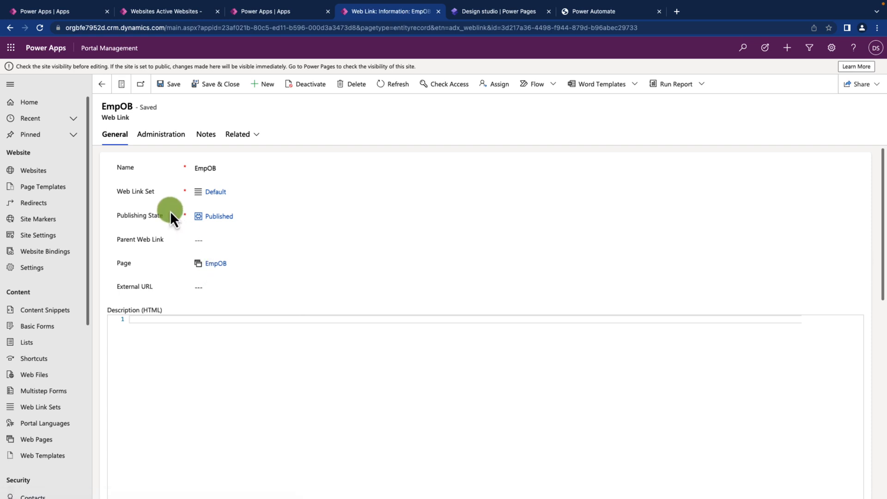
mouse_move(198, 245)
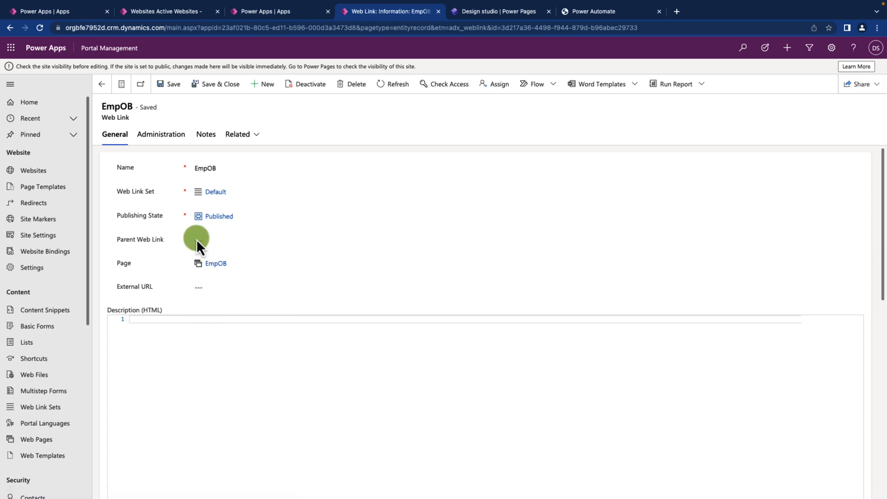
scroll(down, 3)
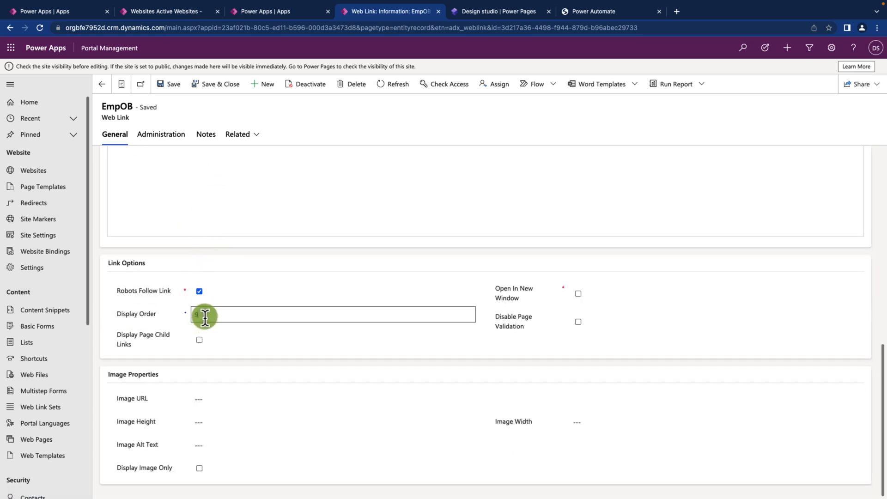
text(9)
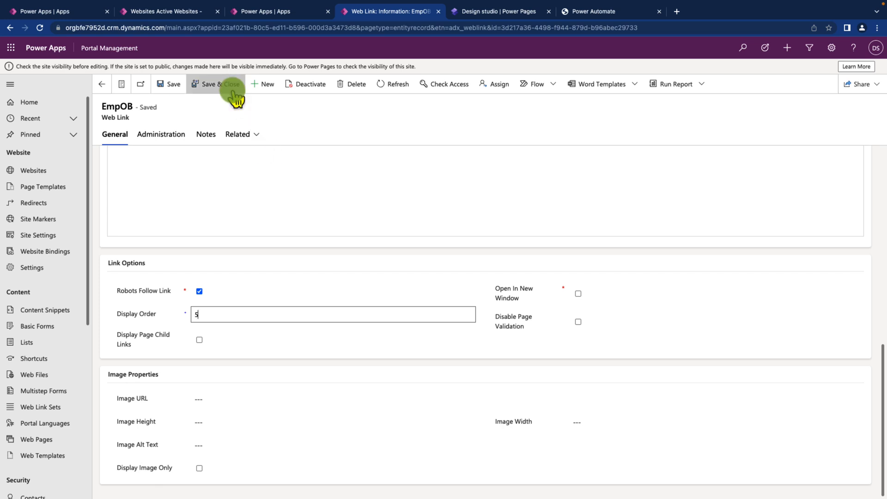
click(214, 84)
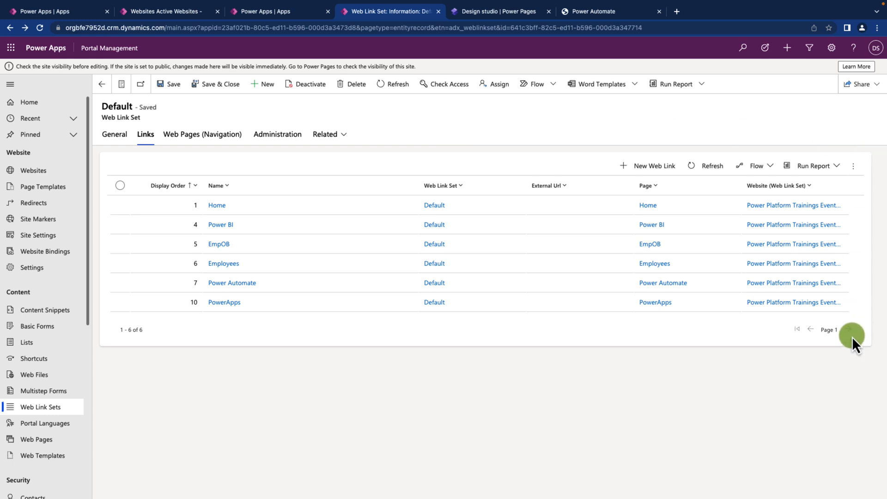
Compare the studio navigation against the web link list, then view the live site's menu.
click(500, 11)
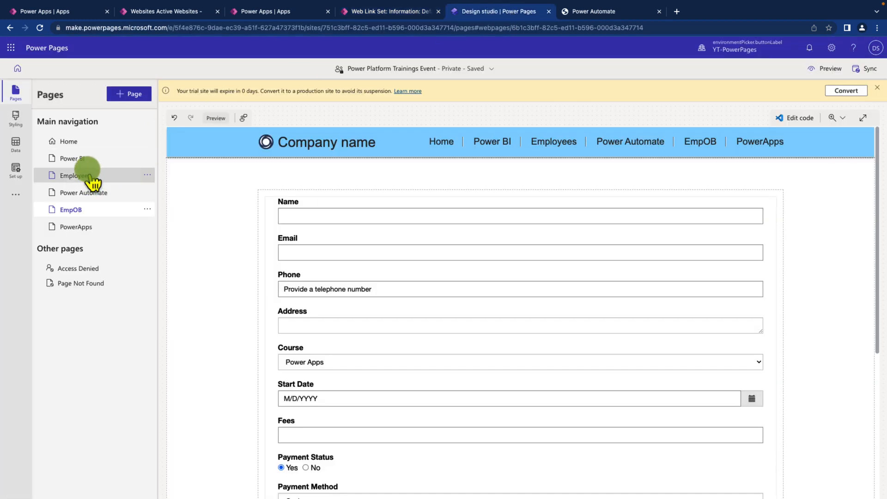
mouse_move(94, 227)
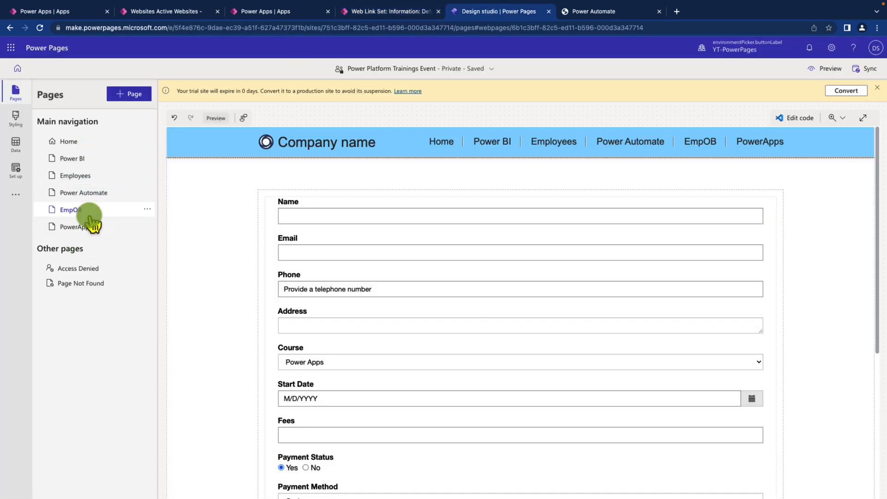
mouse_move(91, 249)
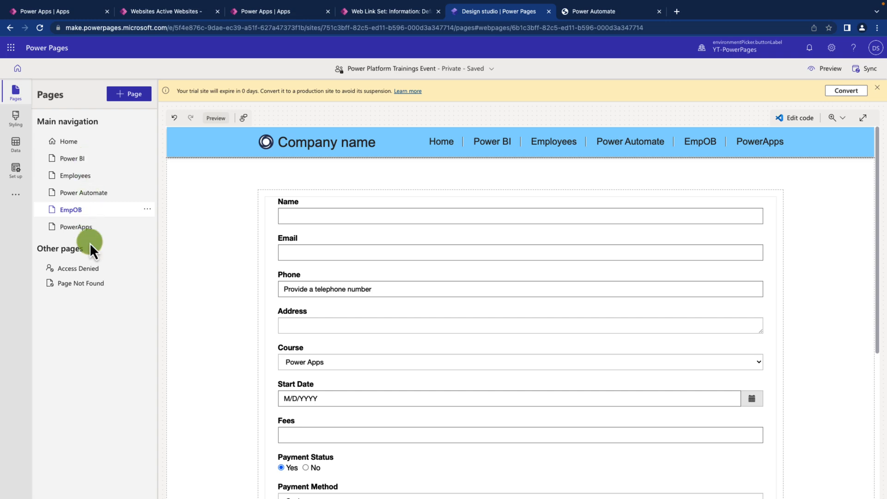
click(389, 11)
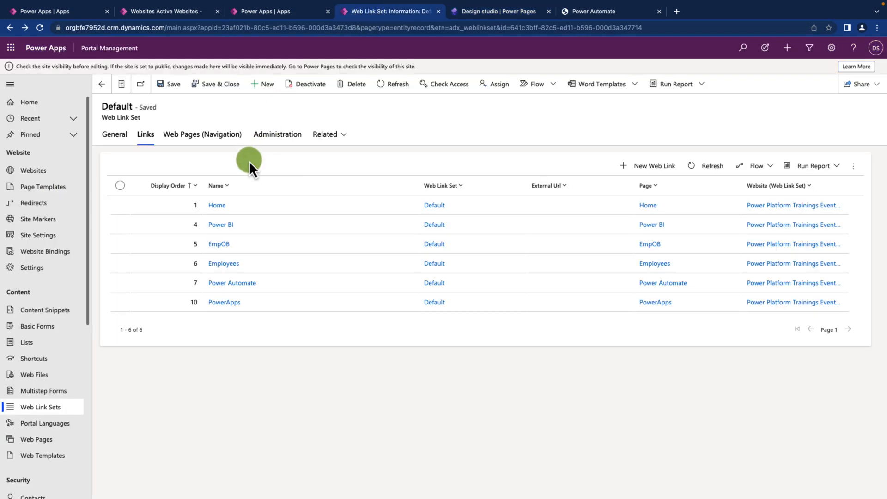
mouse_move(680, 349)
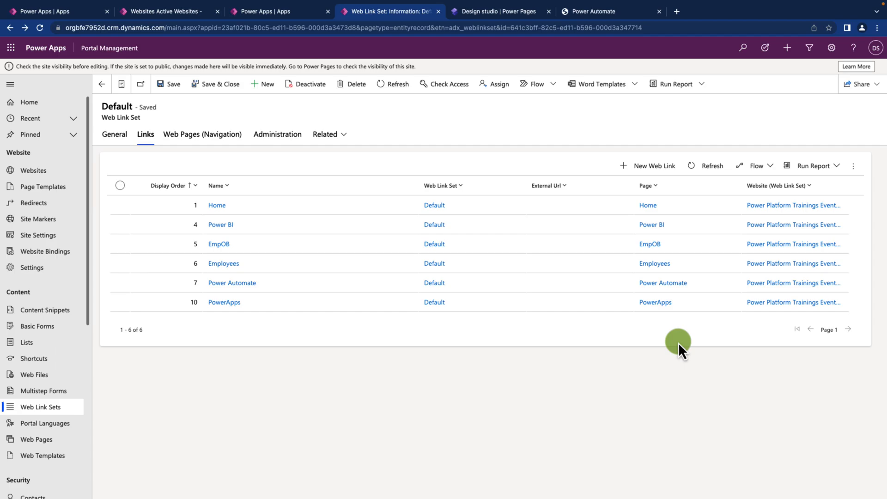
click(593, 10)
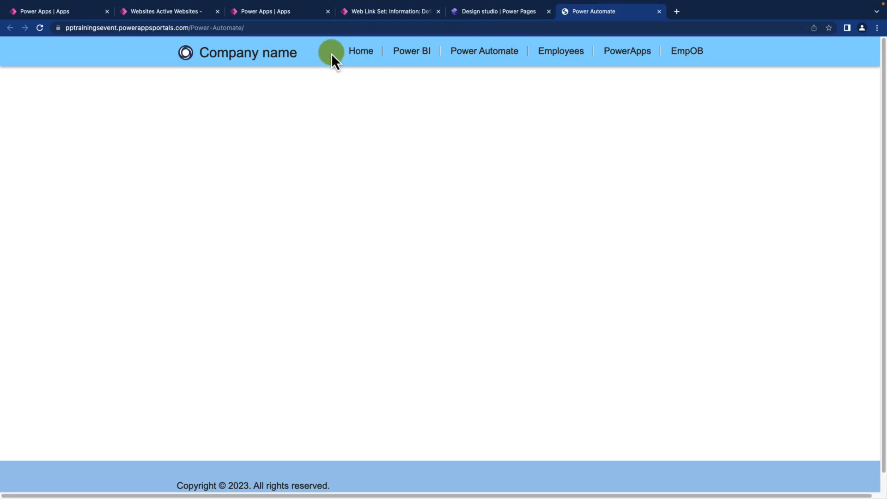
mouse_move(297, 68)
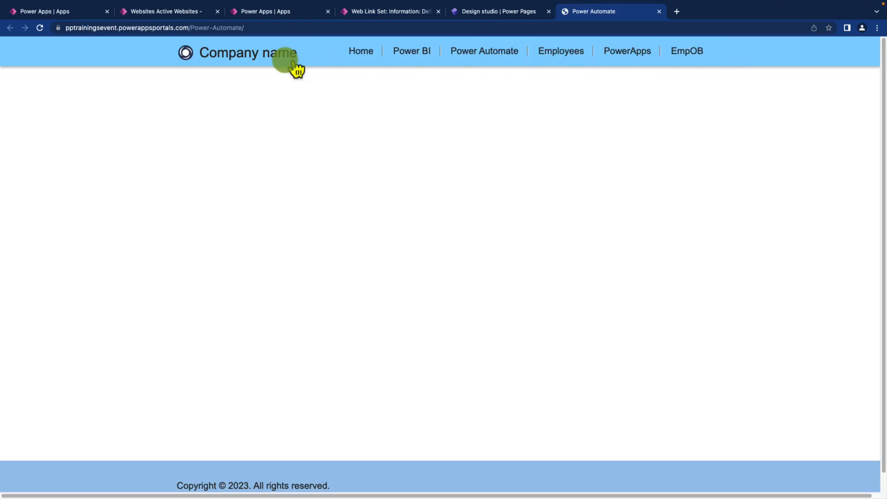
mouse_move(269, 68)
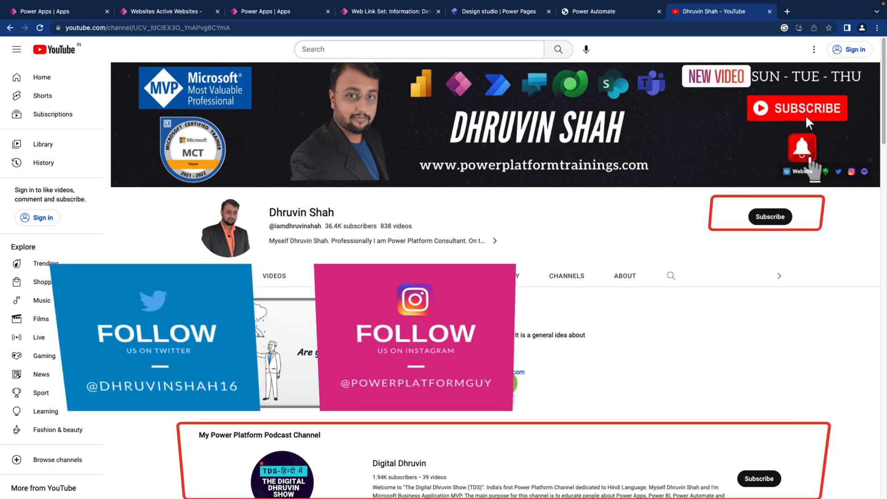
mouse_move(411, 461)
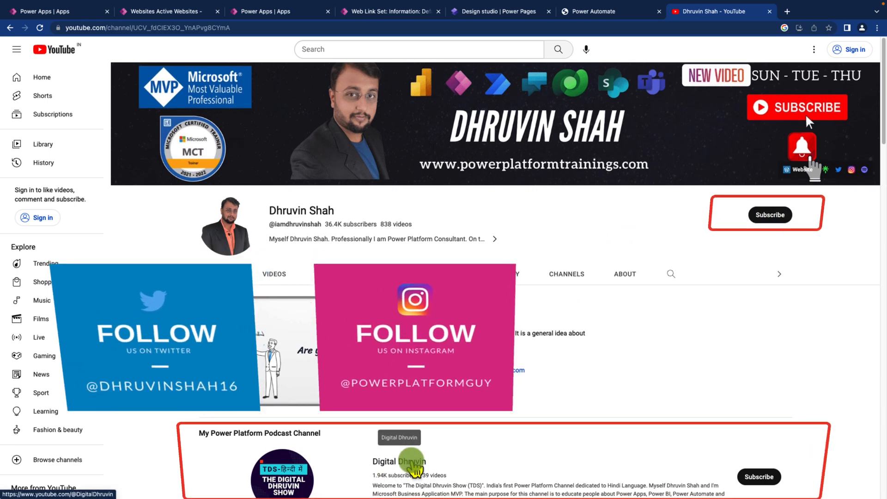
mouse_move(692, 456)
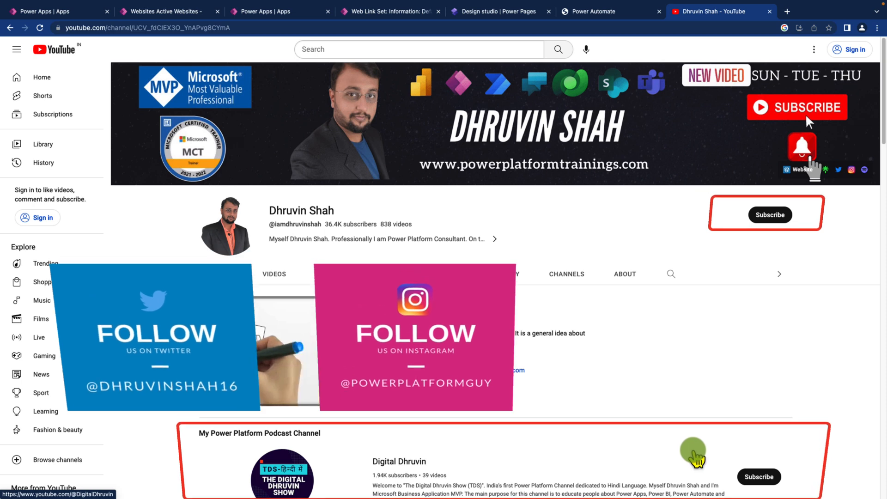
mouse_move(435, 173)
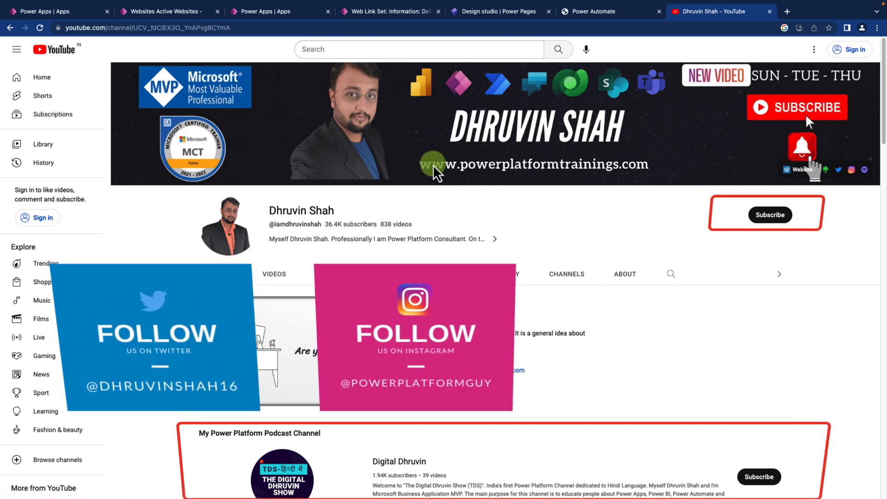
mouse_move(763, 156)
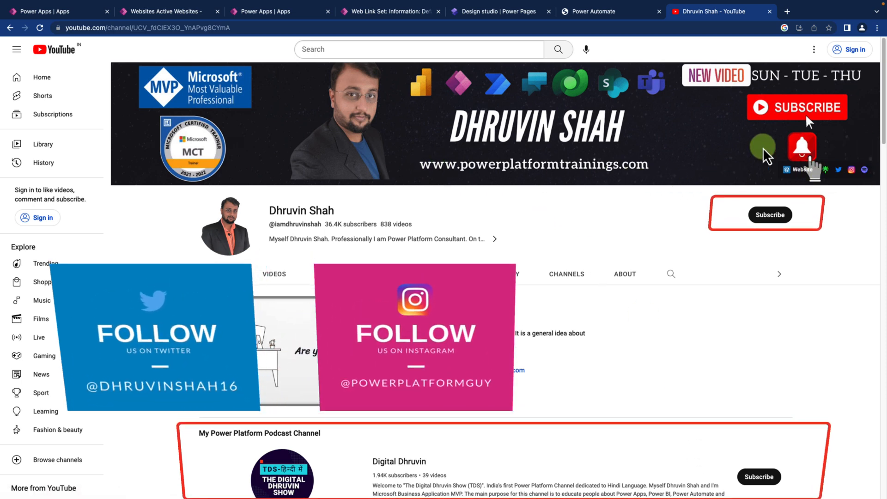